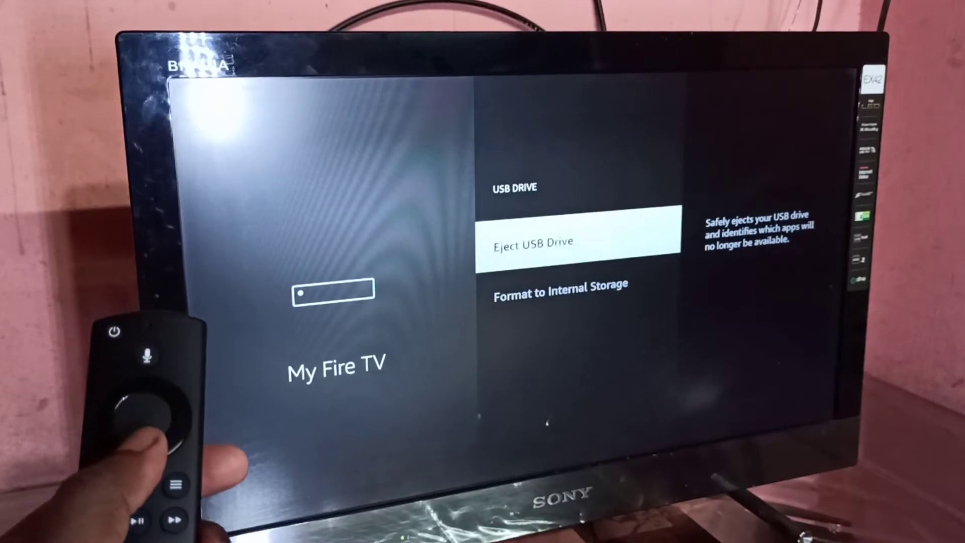
# Select 'Format to Internal Storage' to begin formatting the USB pen drive
pyautogui.press('Down')
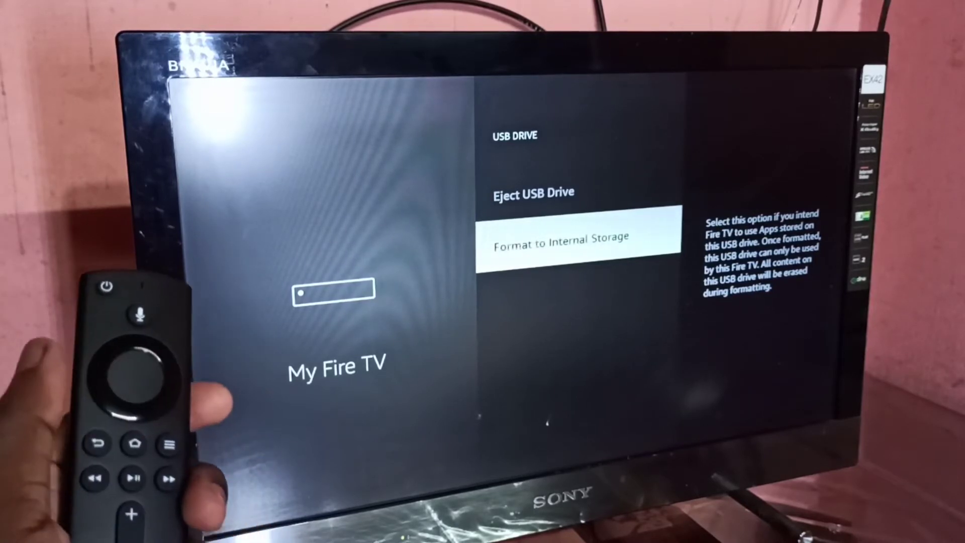
pyautogui.click(559, 238)
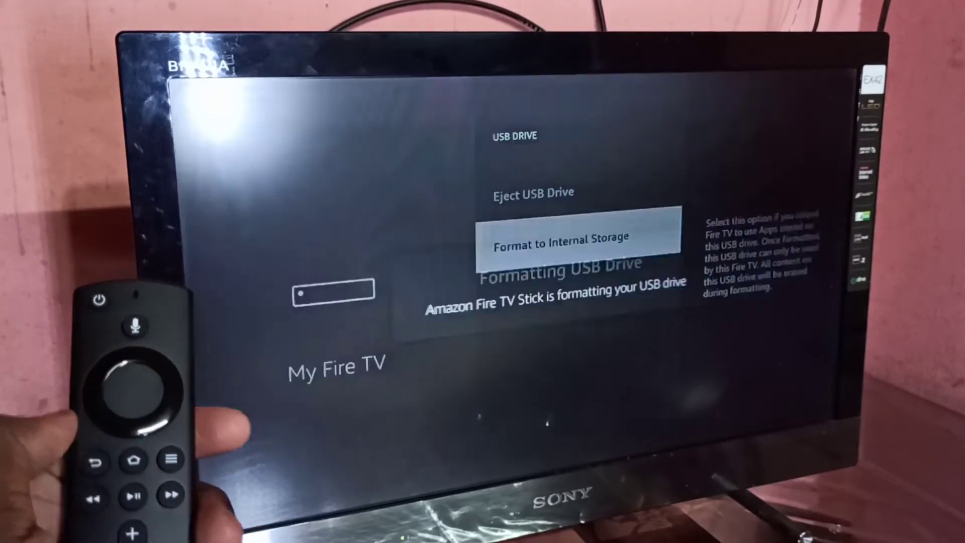